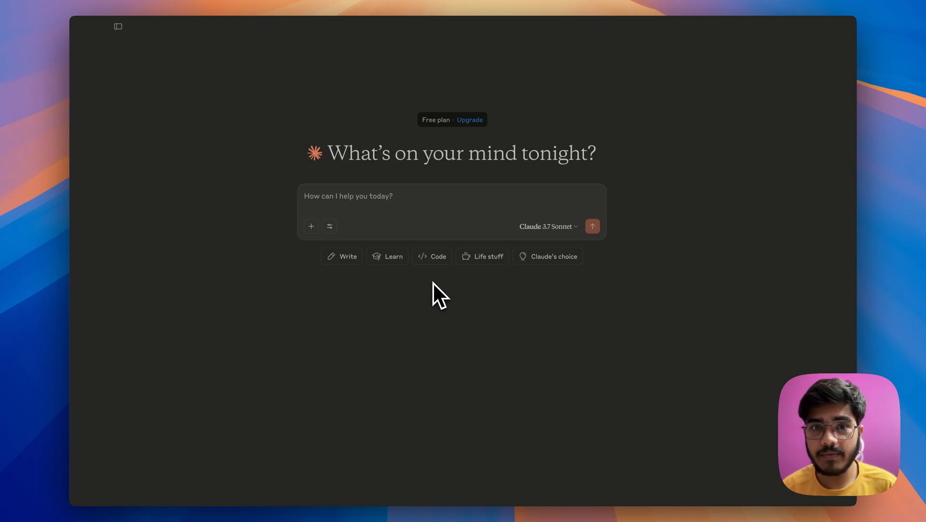
mouse_move(224, 463)
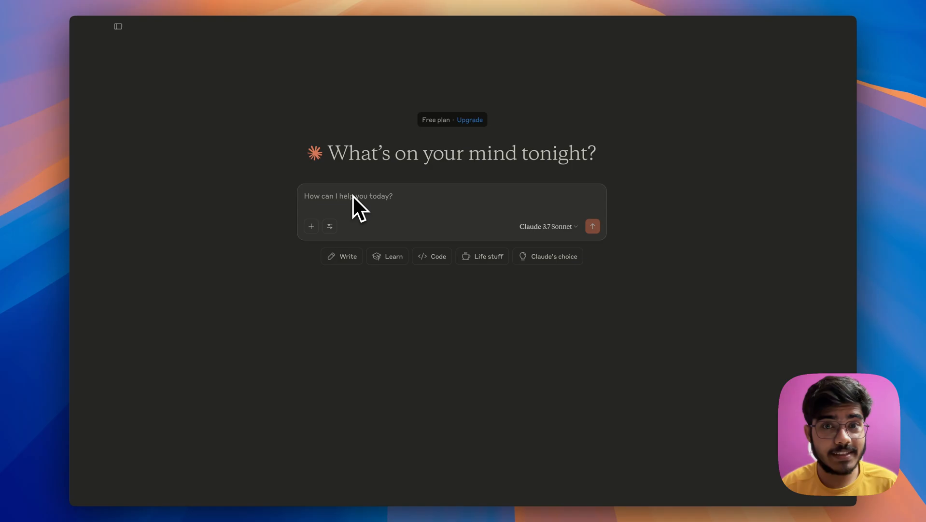
mouse_move(318, 298)
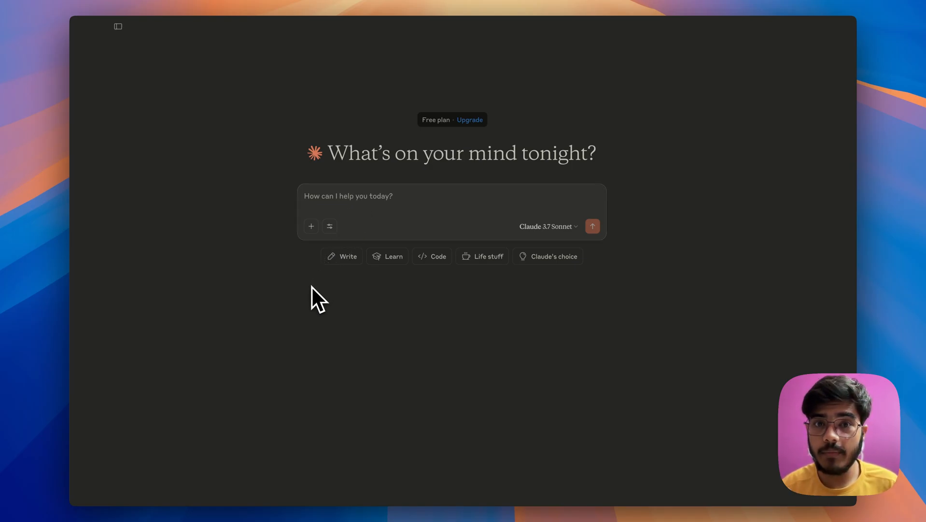
Step: Review the Reddit integration's enabled tools from the chat's tool menu and return to chat
left_click(329, 226)
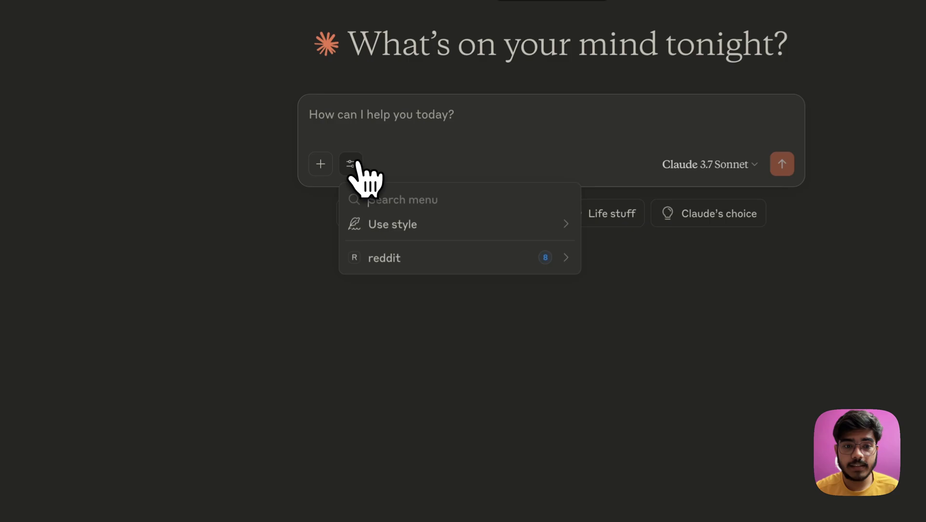
left_click(385, 258)
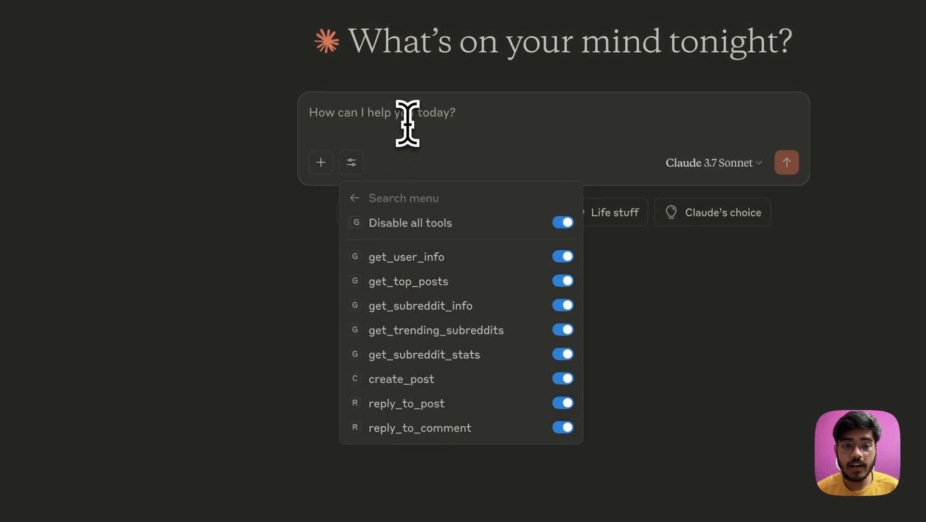
left_click(351, 162)
type("Tell me about")
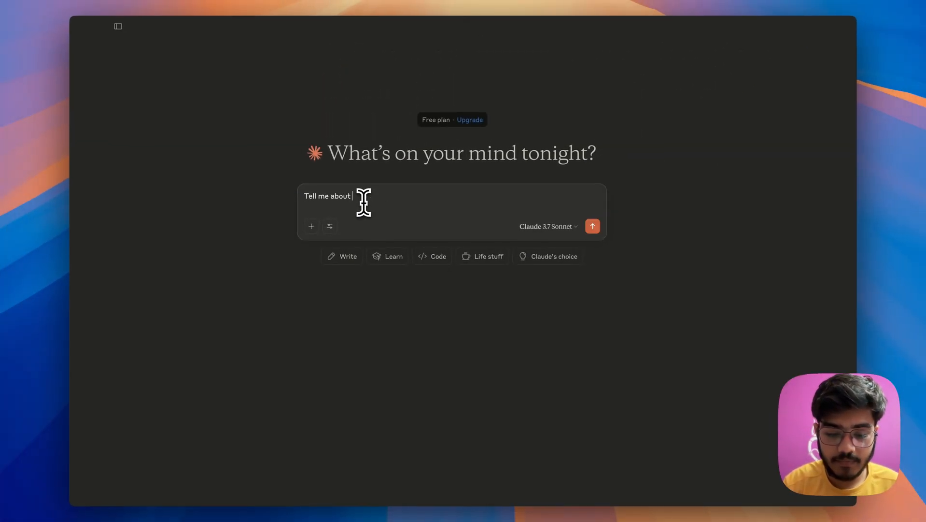
Step: Ask about 'my Reddit profile: u/Arindam_200', approve get_user_info once, and collapse the tool details
type("my Reddit profile: u/Arindam_200")
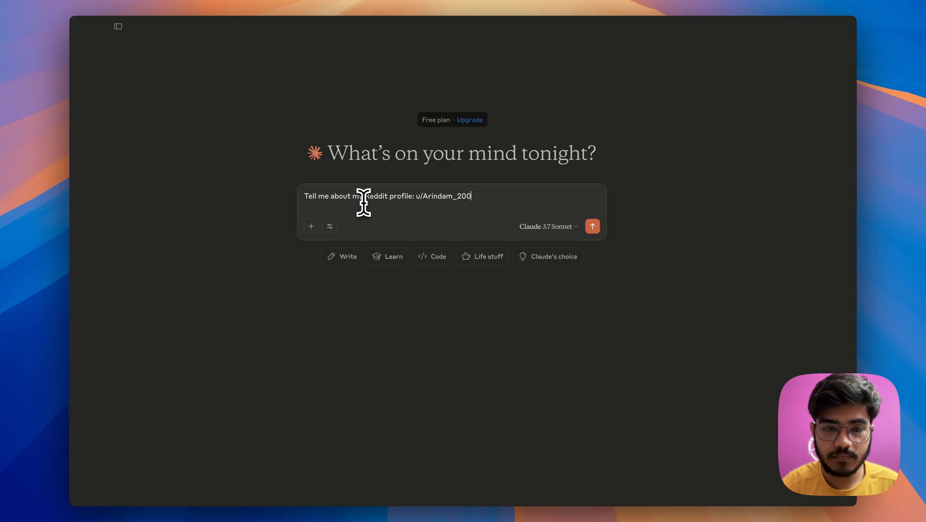
left_click(592, 226)
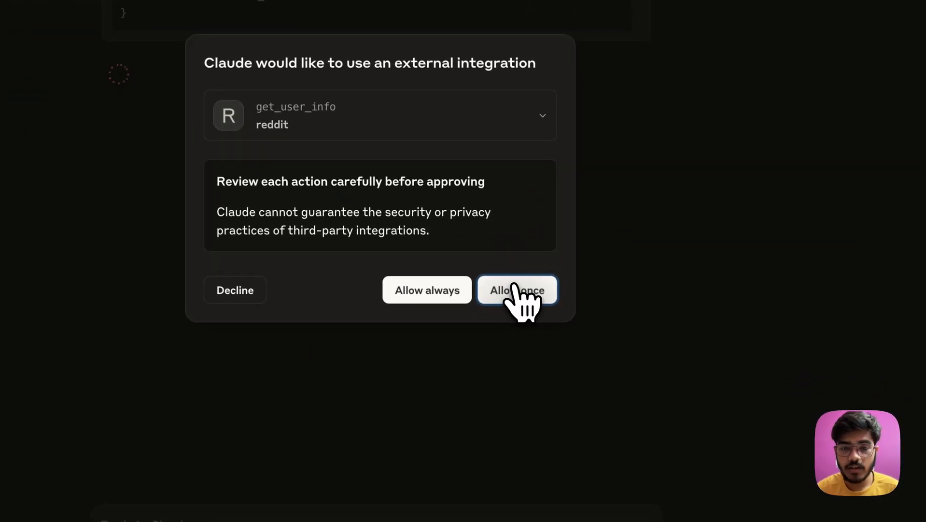
left_click(516, 290)
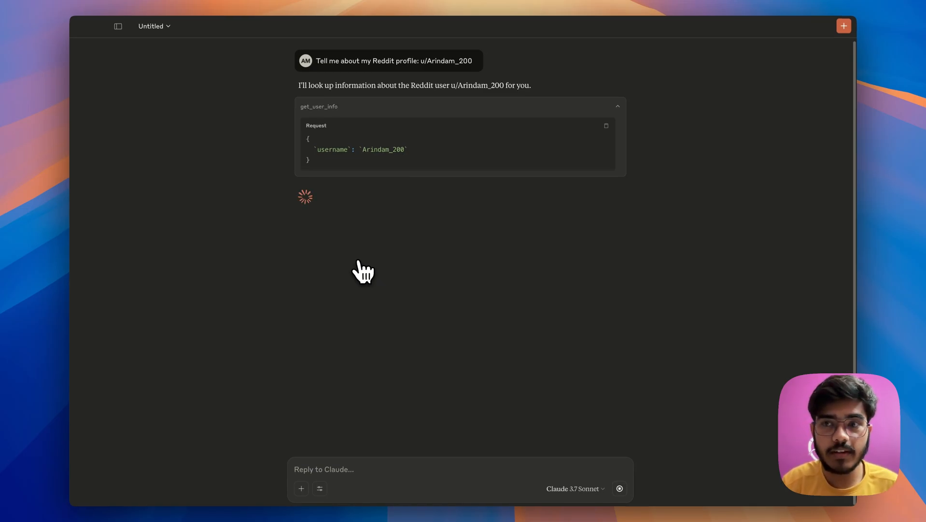
mouse_move(390, 240)
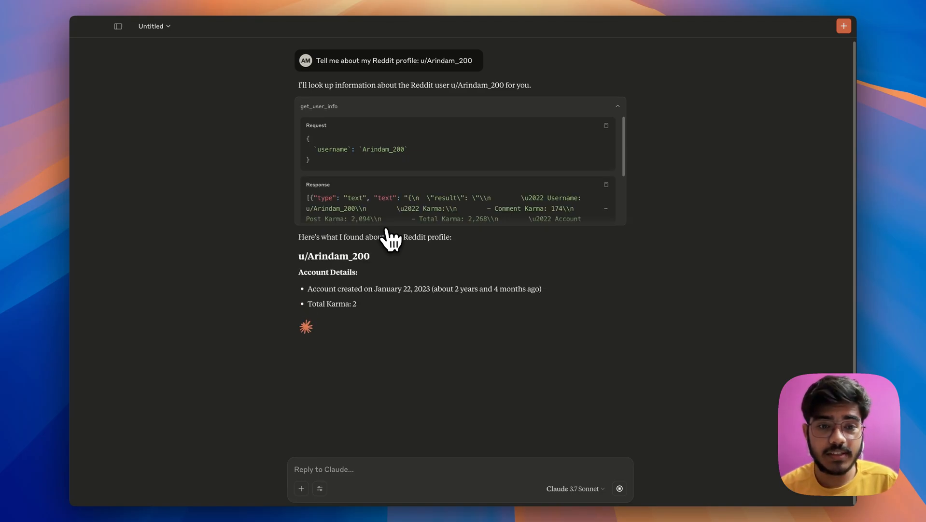
left_click(618, 106)
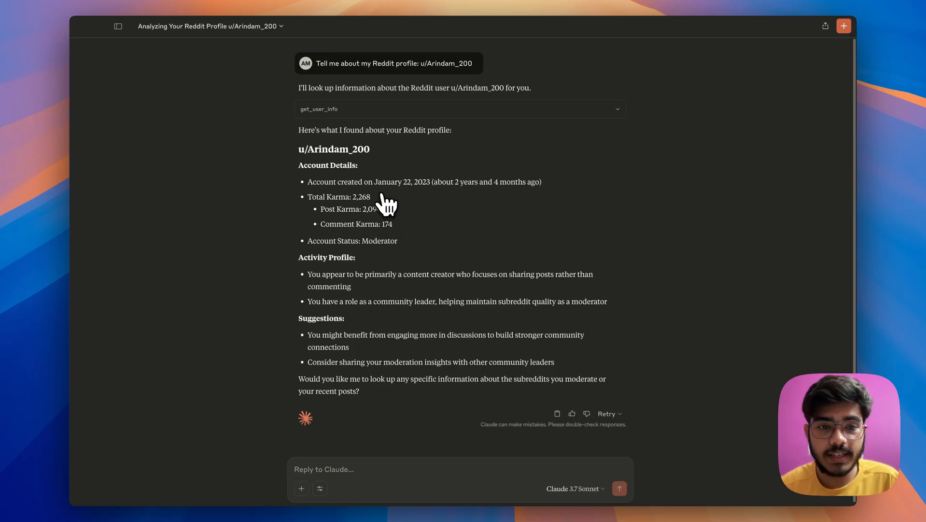
scroll("down", 3)
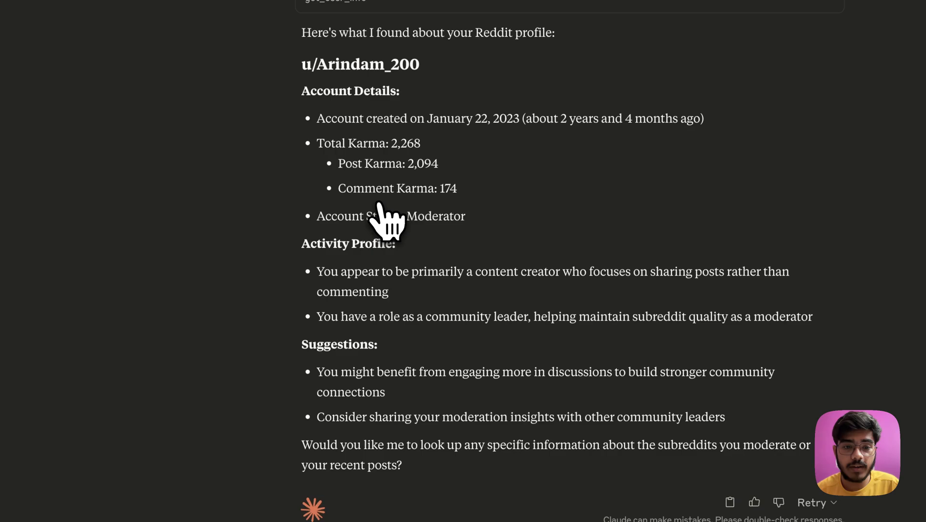
mouse_move(422, 289)
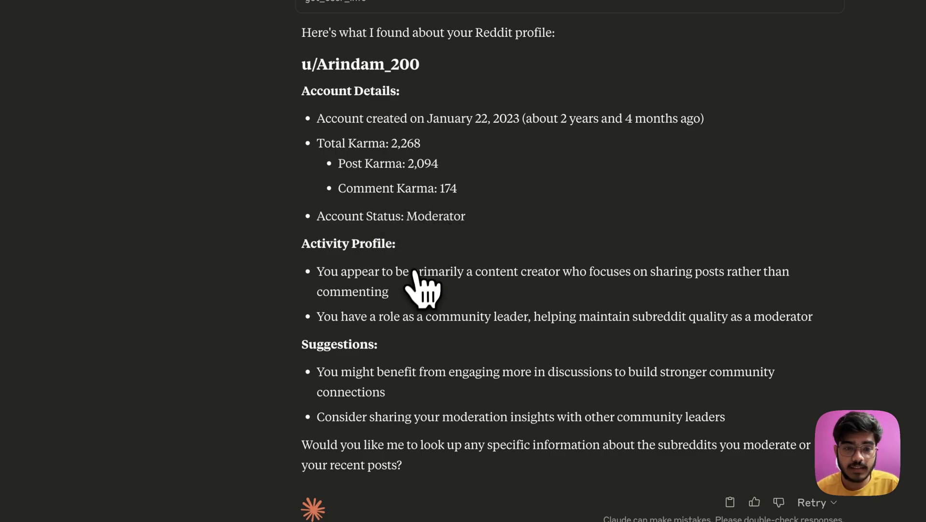
mouse_move(352, 293)
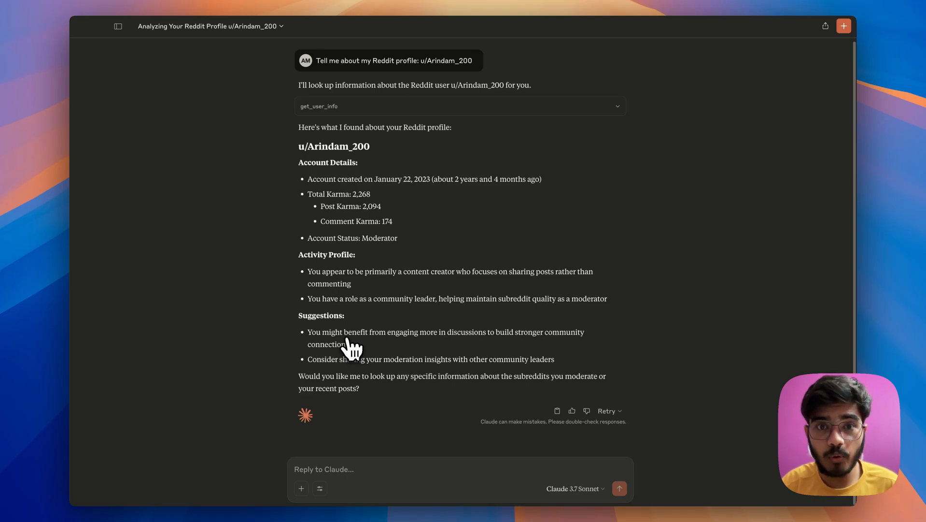
mouse_move(351, 352)
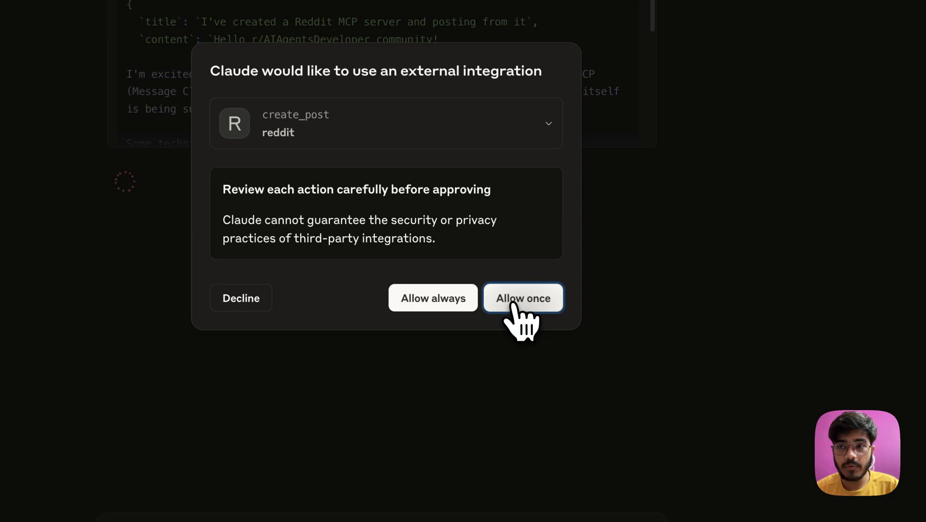
Step: Approve create_post once so the post is published on r/AIAgentsDeveloper
left_click(523, 297)
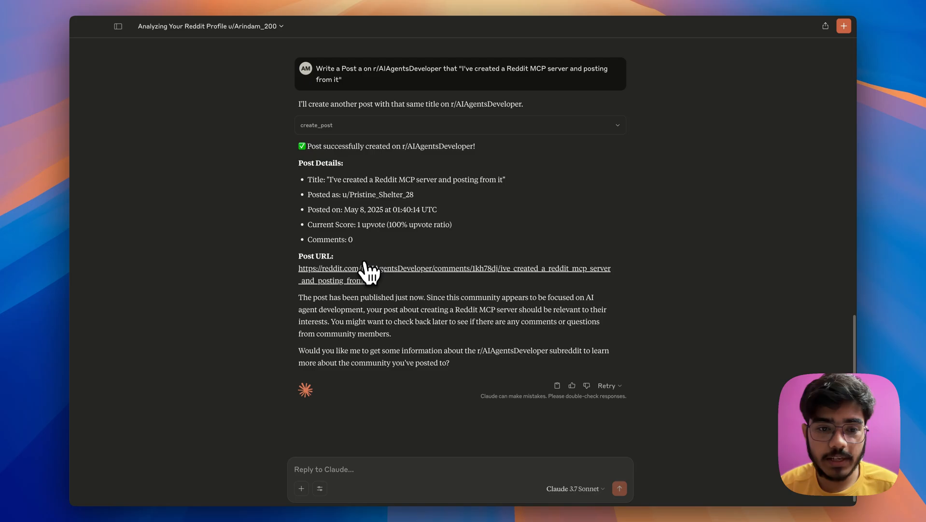
mouse_move(370, 277)
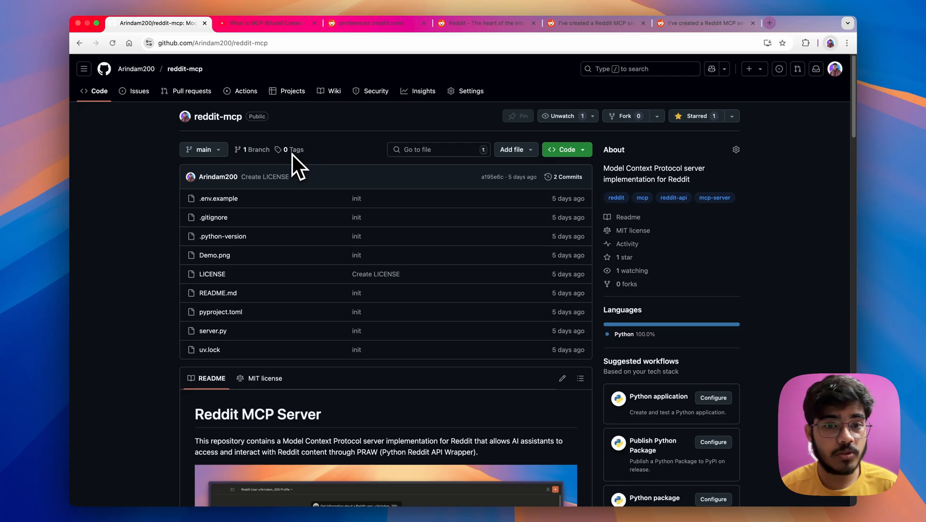
Step: View the README's linked MCP explainer video on YouTube, then return to the GitHub tab
scroll("down", 3)
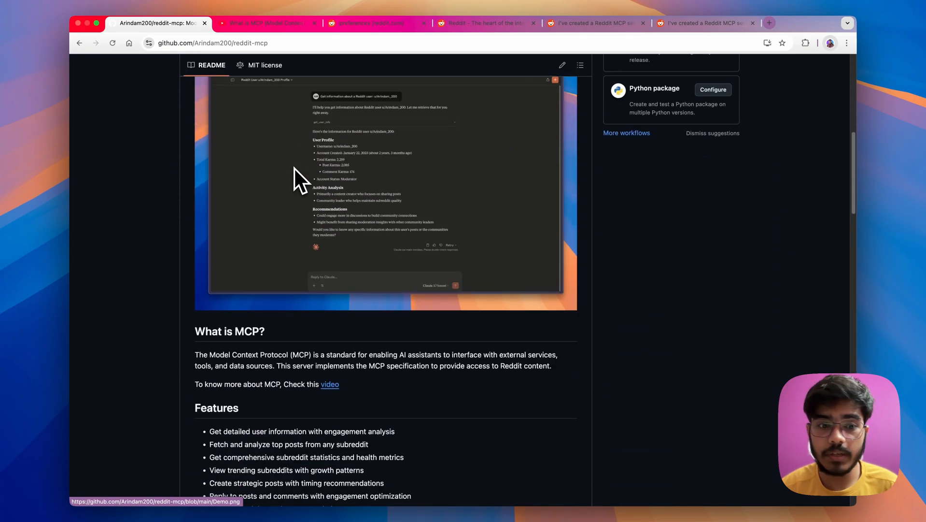
scroll("down", 3)
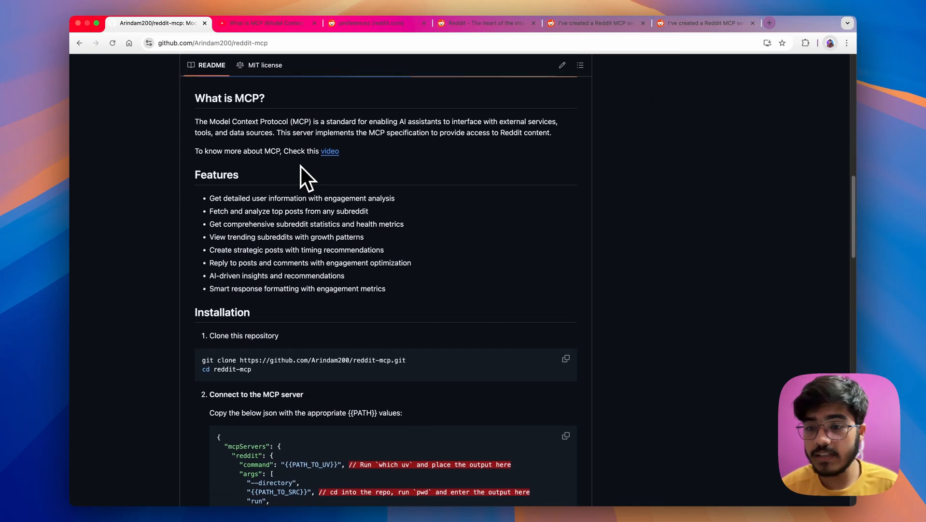
left_click(266, 22)
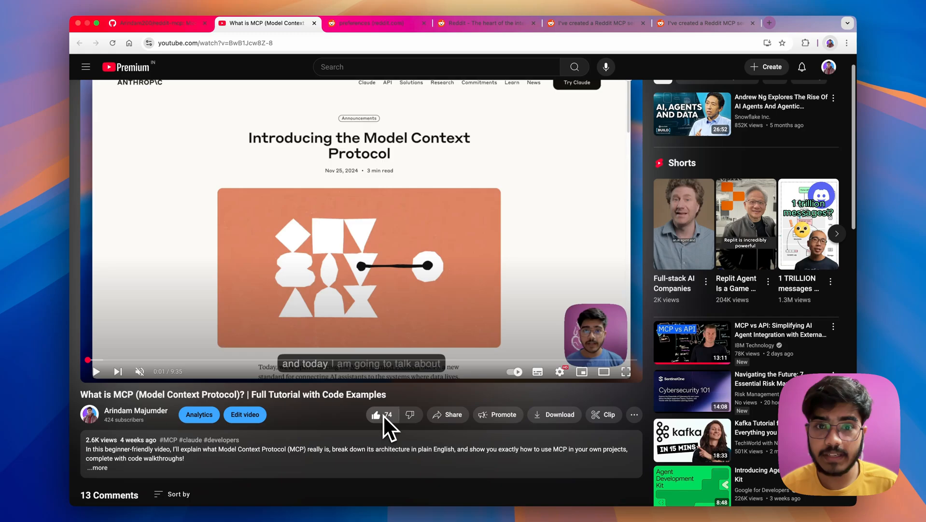
left_click(154, 23)
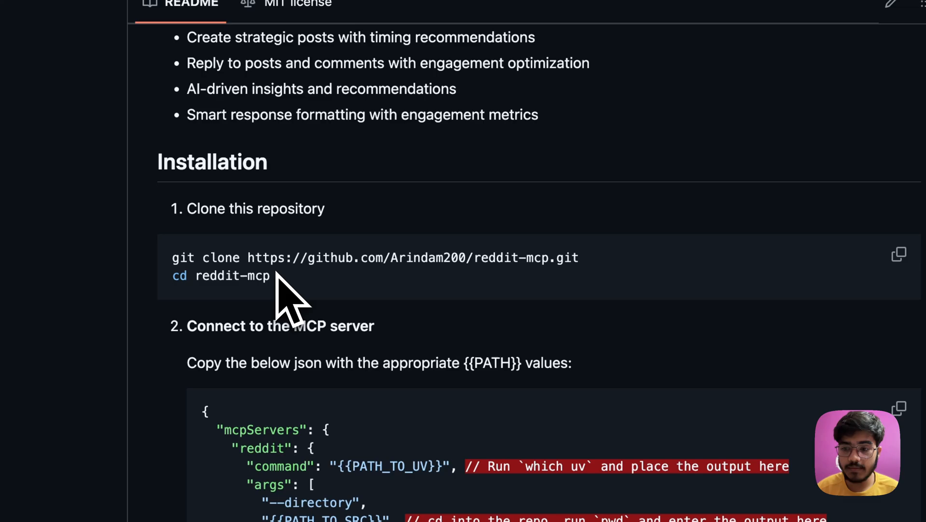
Step: Scroll the README to the 'Connect to the MCP server' JSON and config file paths
scroll("down", 3)
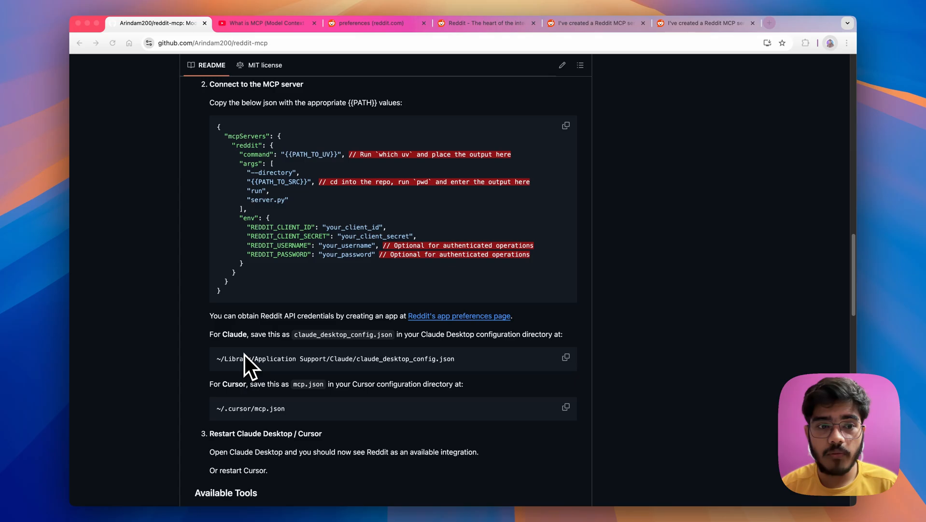
scroll("down", 3)
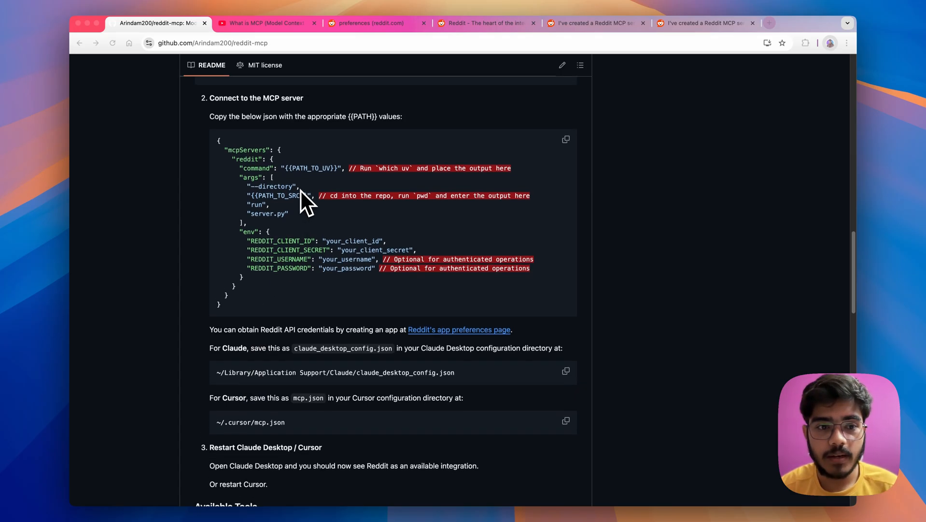
scroll("down", 3)
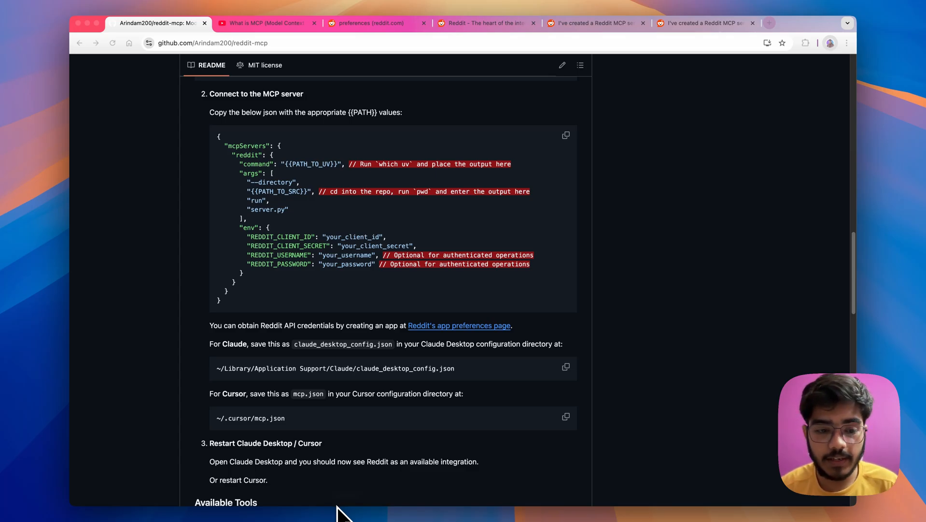
mouse_move(385, 458)
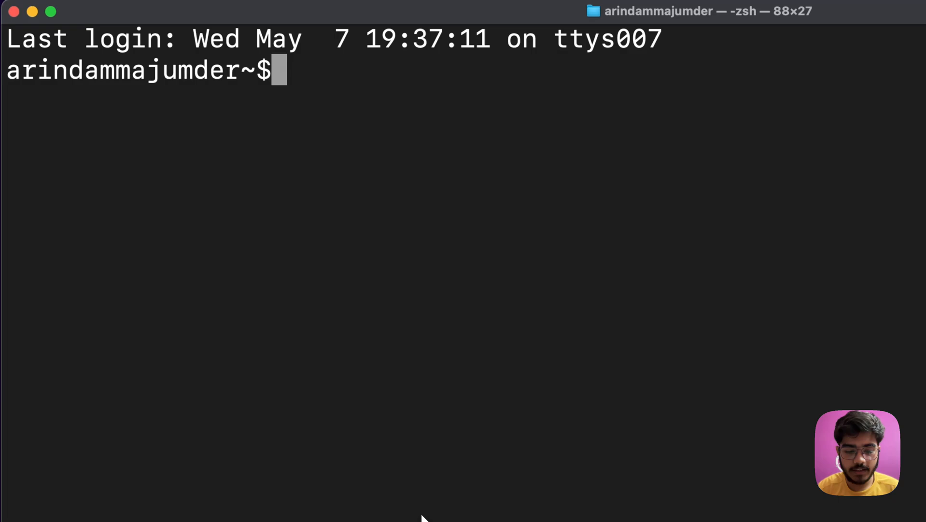
Step: Run `which uv` in Terminal, then switch to Reddit's app preferences page
type("which uv")
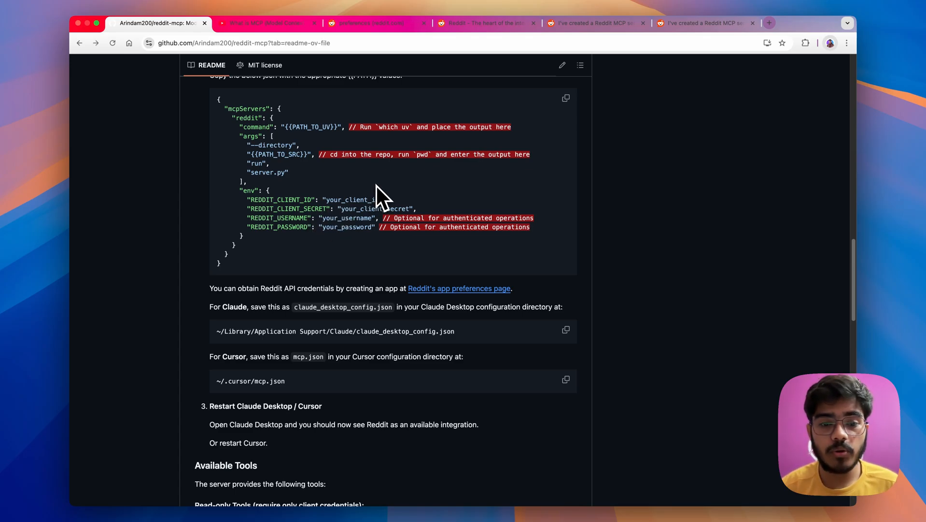
left_click(372, 23)
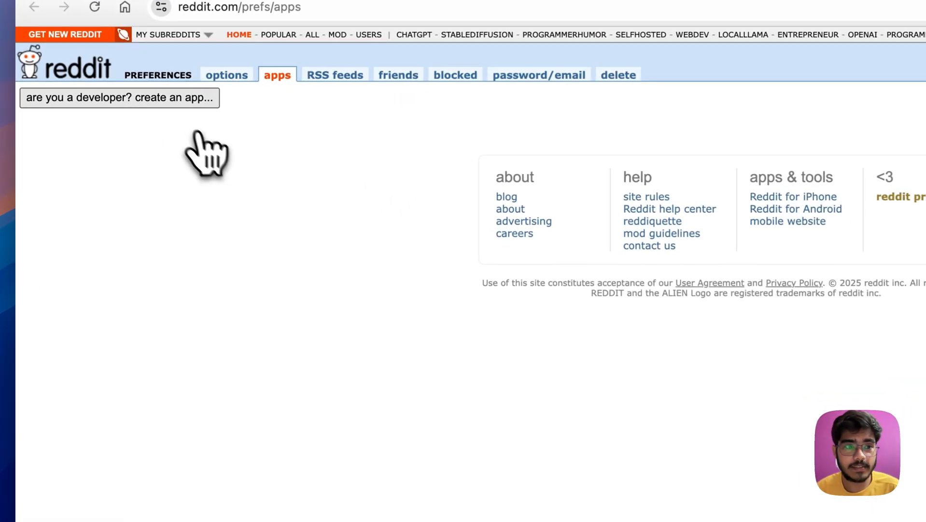
Step: Start a new Reddit developer app of type script, verify the reCAPTCHA, and return to the README
left_click(119, 98)
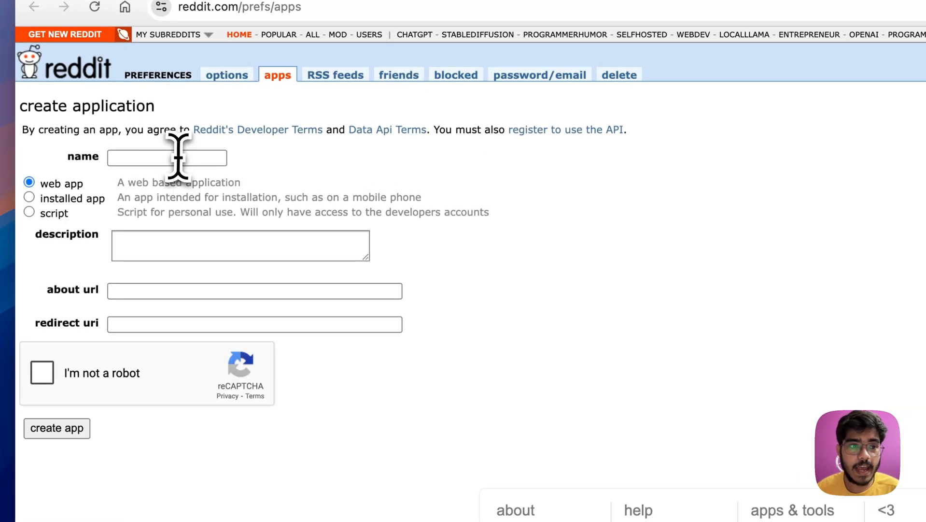
mouse_move(45, 237)
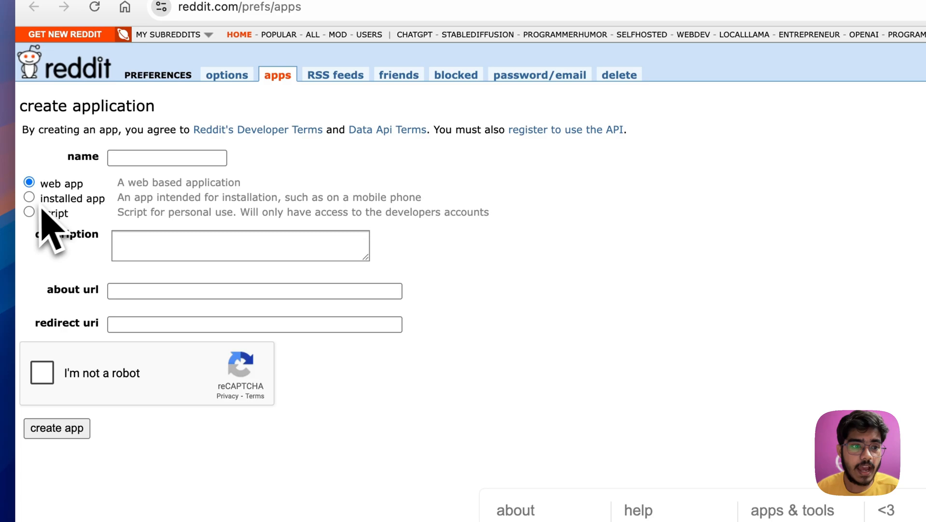
left_click(29, 212)
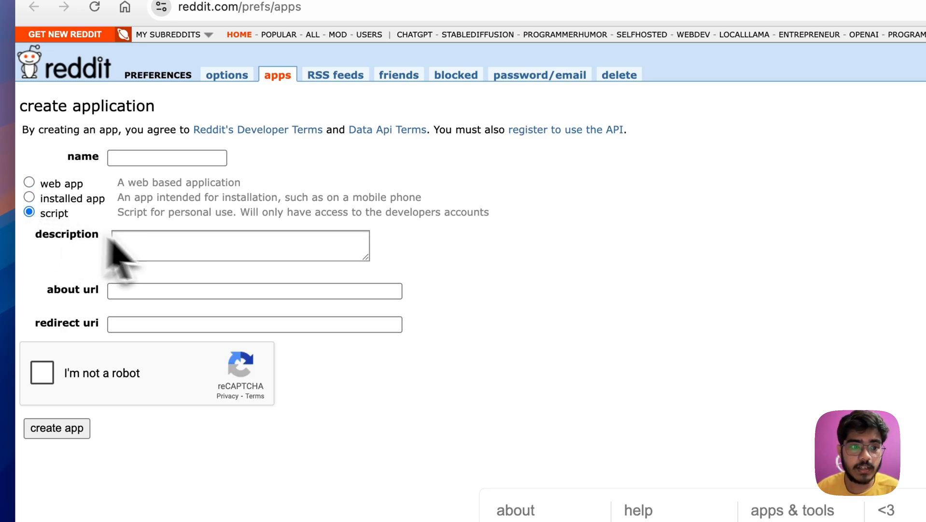
left_click(254, 323)
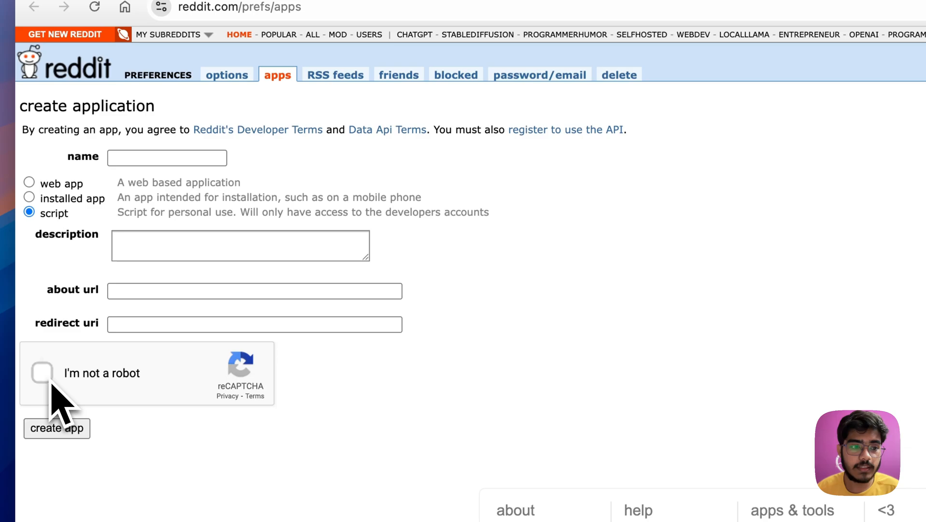
left_click(41, 372)
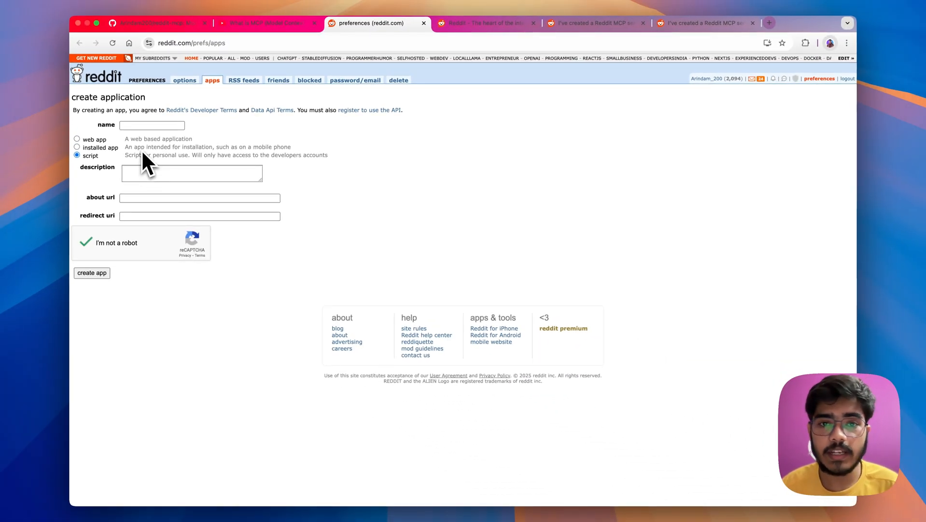
left_click(142, 23)
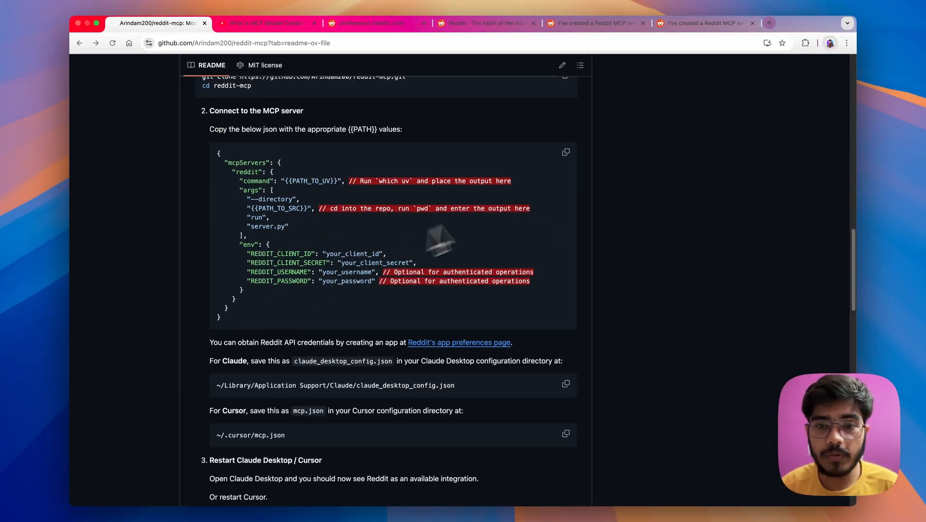
mouse_move(535, 396)
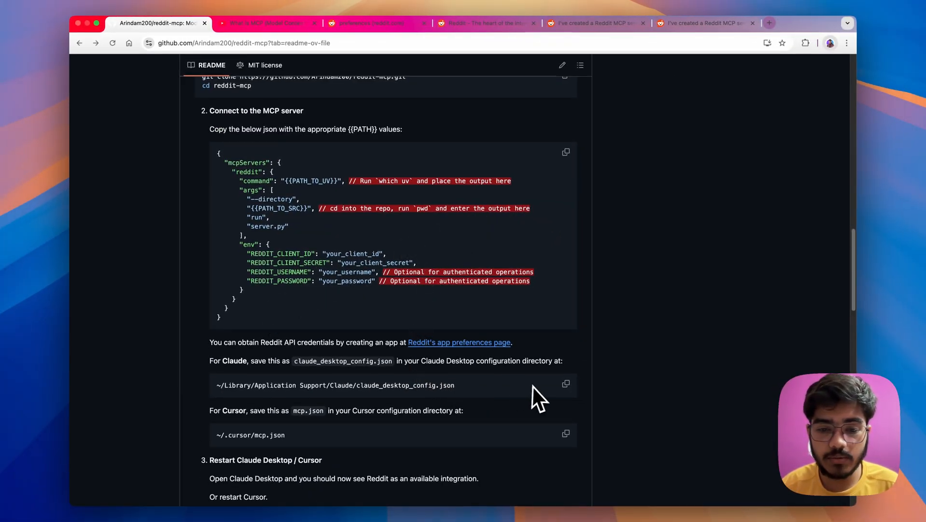
Step: Scroll the README down toward its Available Tools section
scroll("down", 3)
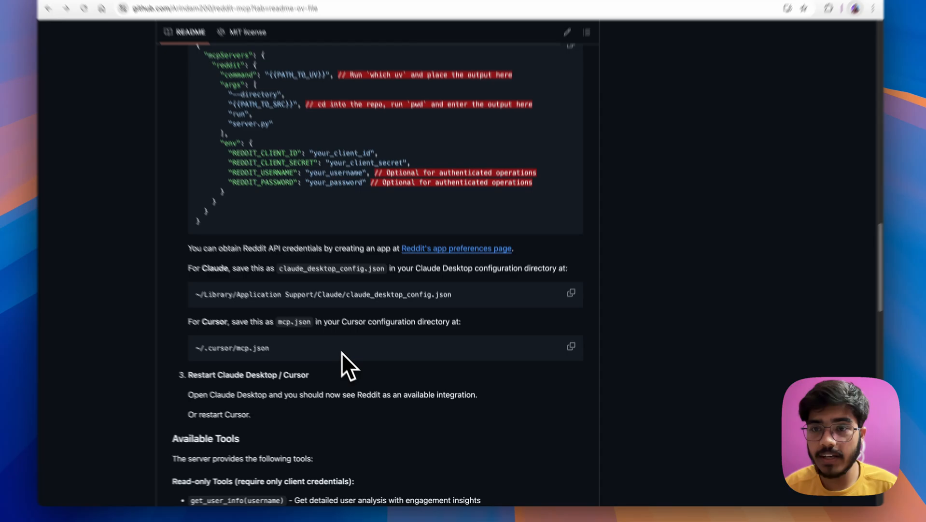